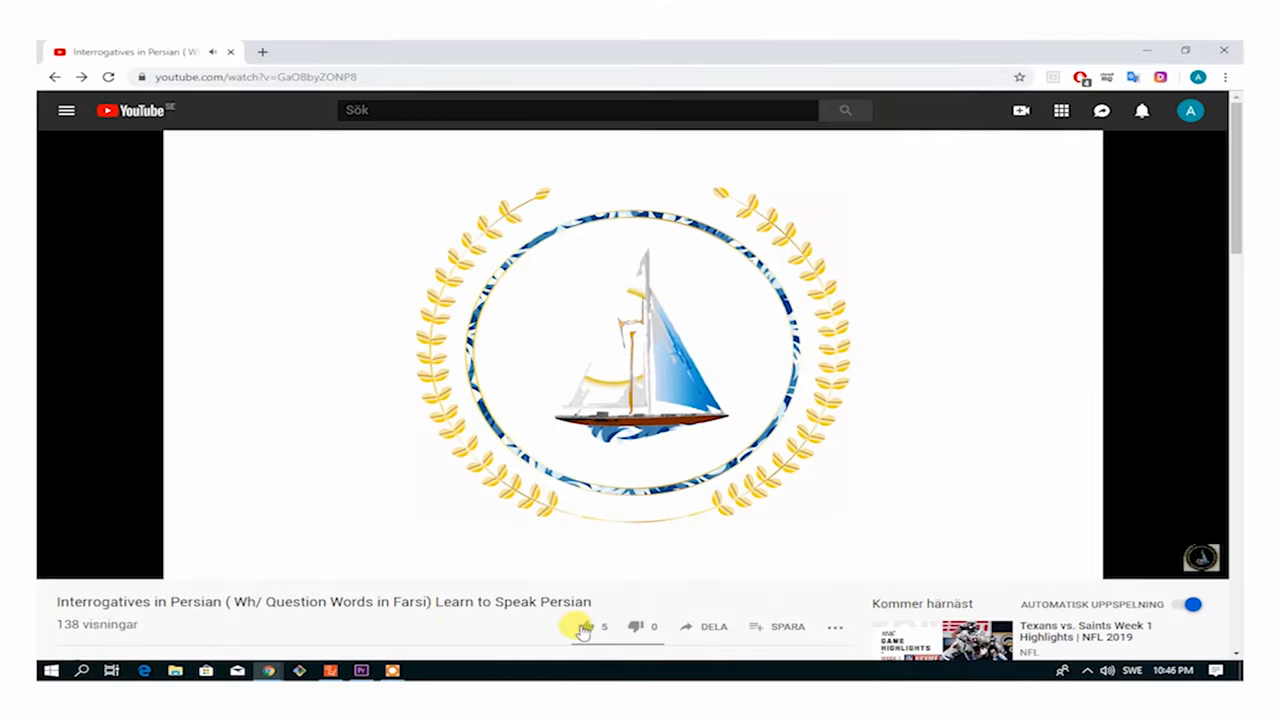
Like the Interrogatives in Persian video, raising its like count to six.
{"action": "left_click", "coordinate": [583, 627]}
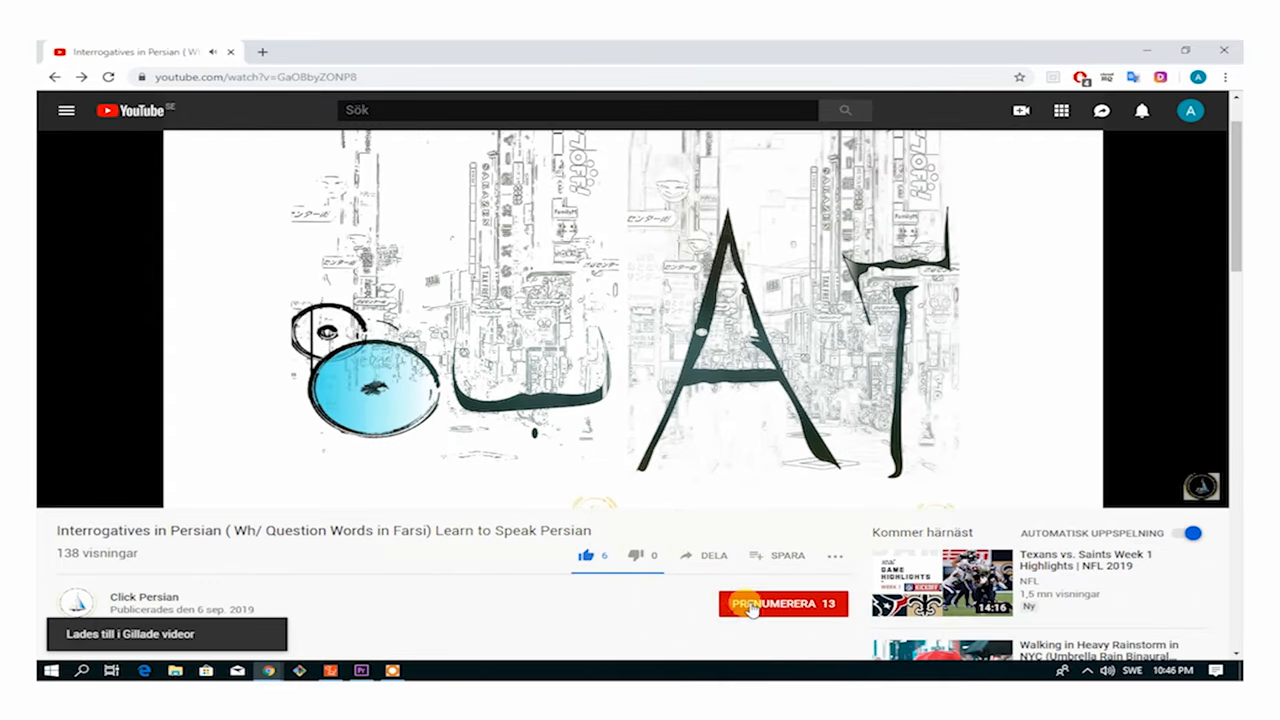